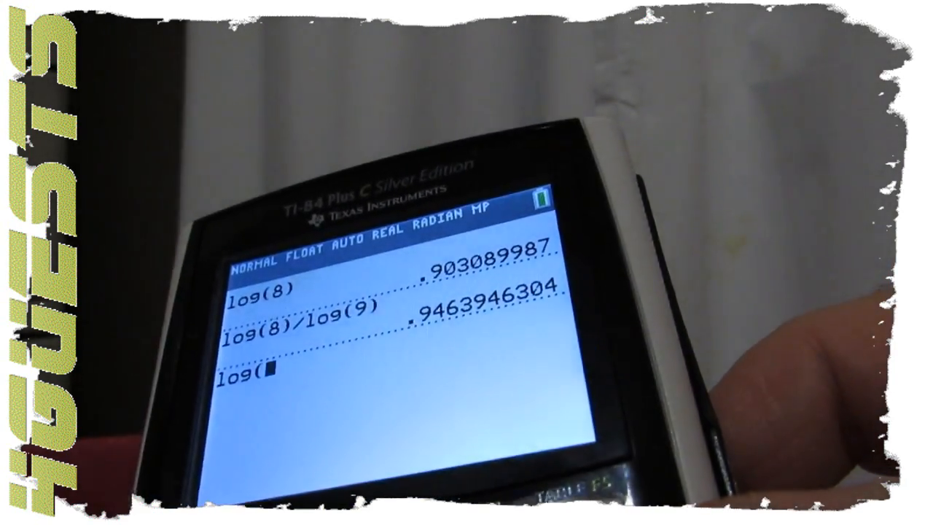
{"action": "type", "text": "8)"}
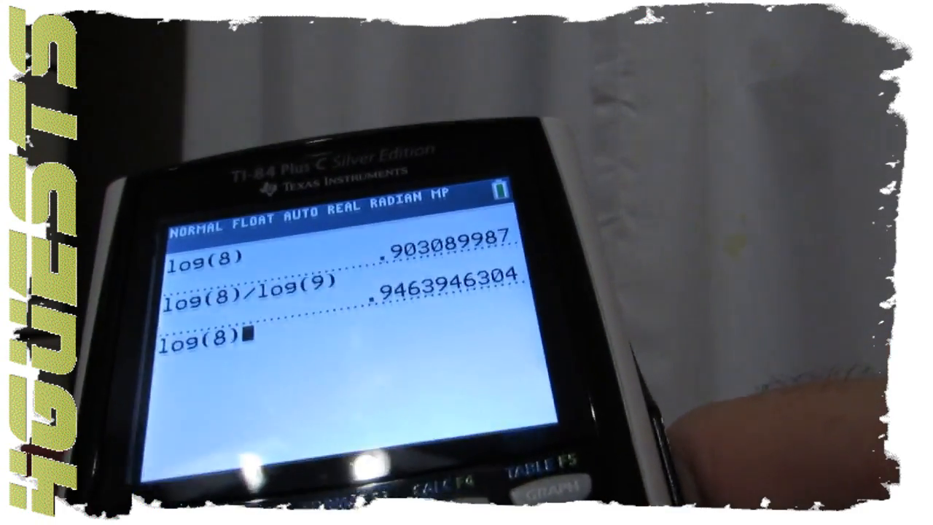